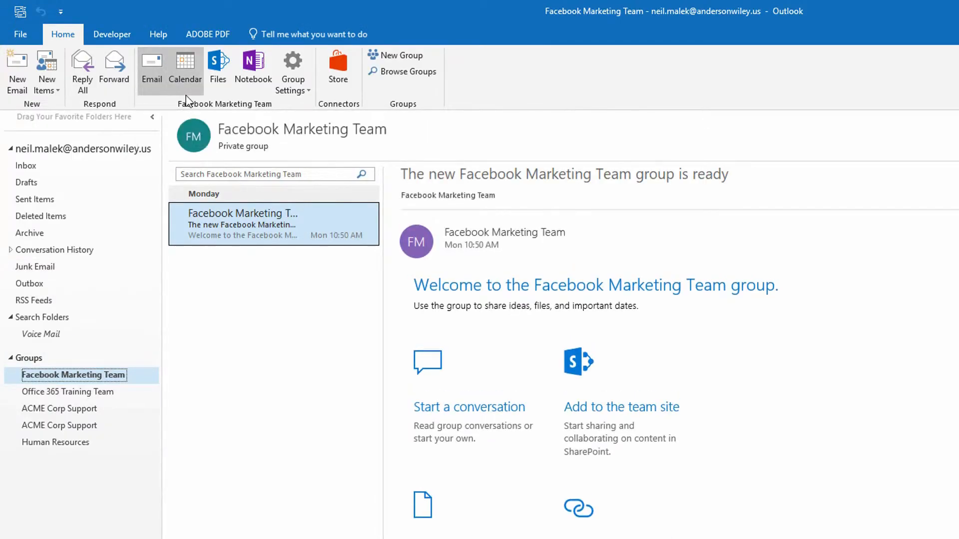
pyautogui.moveTo(185, 71)
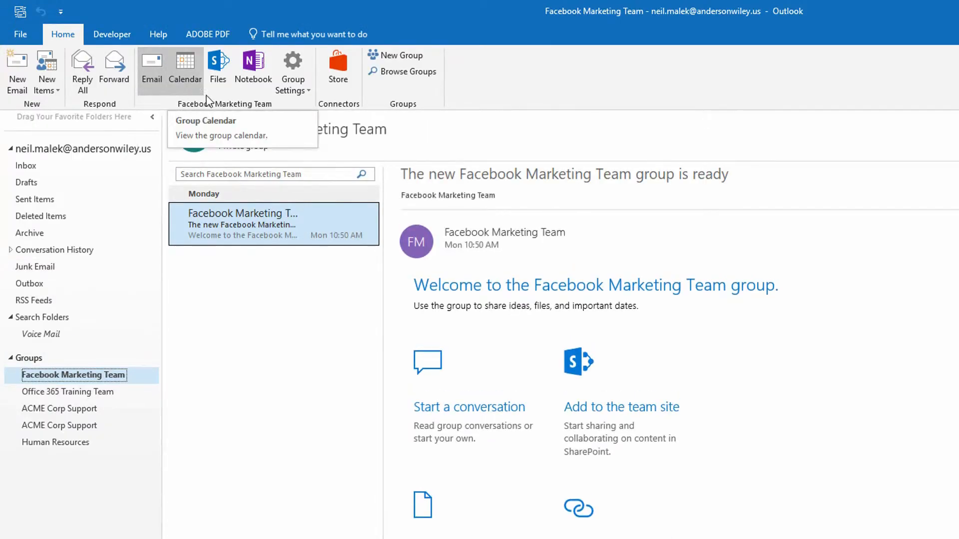
pyautogui.moveTo(218, 71)
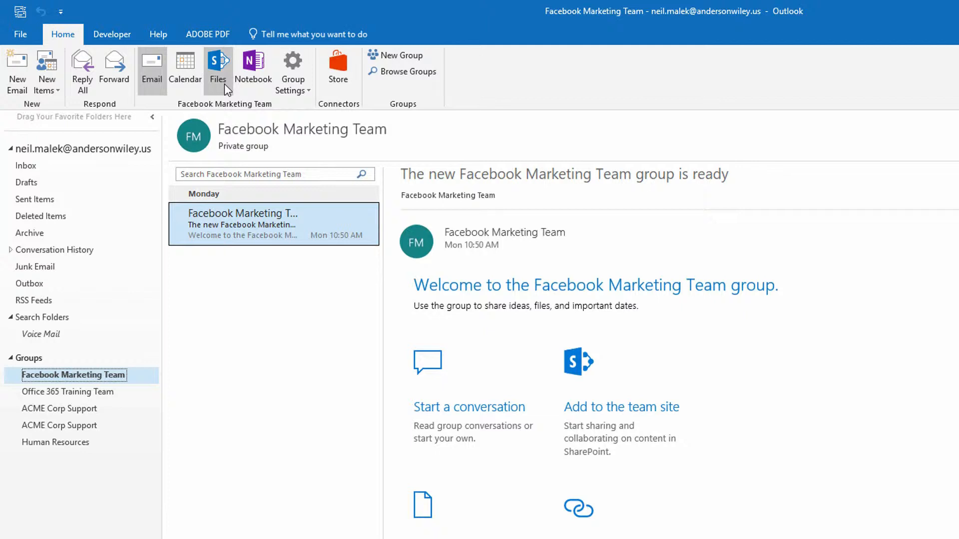
pyautogui.moveTo(218, 67)
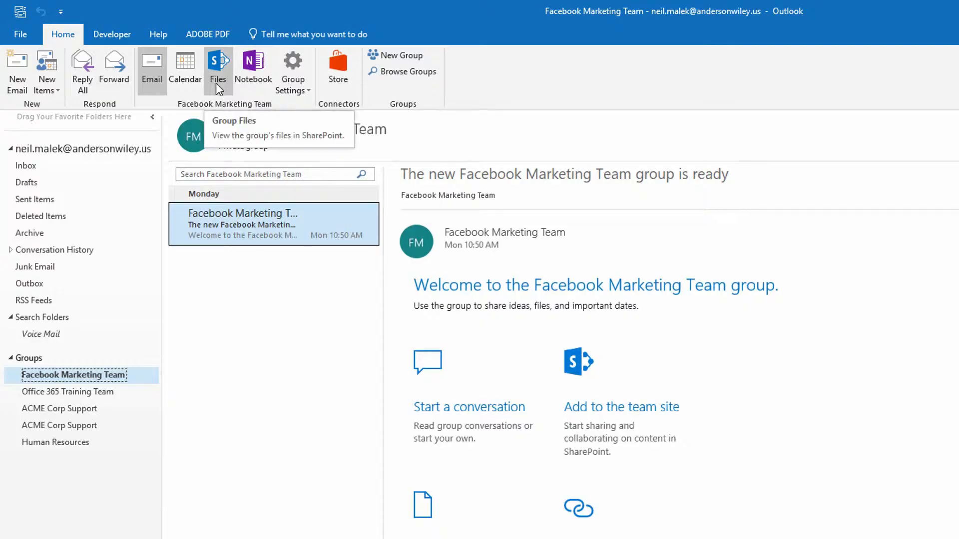
# Step: View the Facebook Marketing Team group's files in SharePoint from the Home ribbon
pyautogui.click(218, 68)
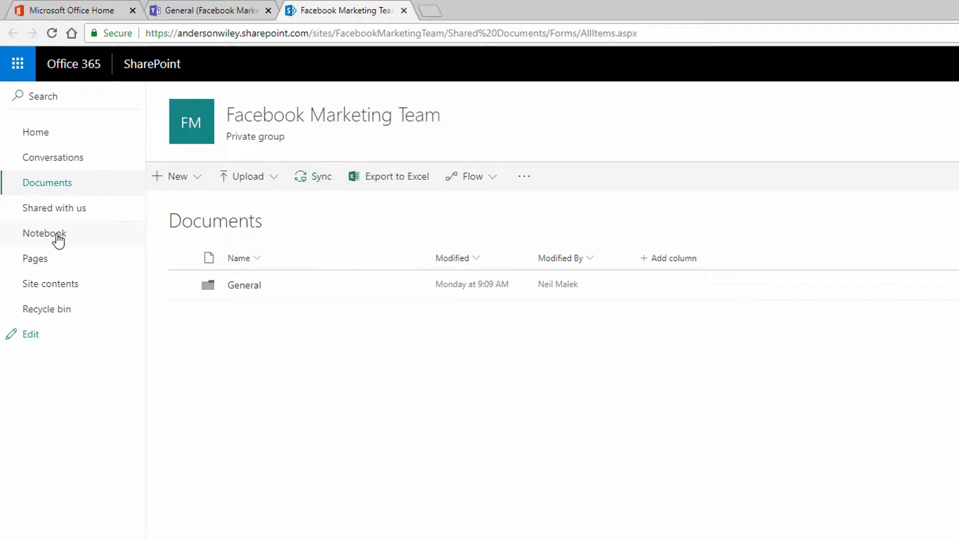
# Step: Open the group's shared notebook from the SharePoint site's left navigation
pyautogui.click(43, 234)
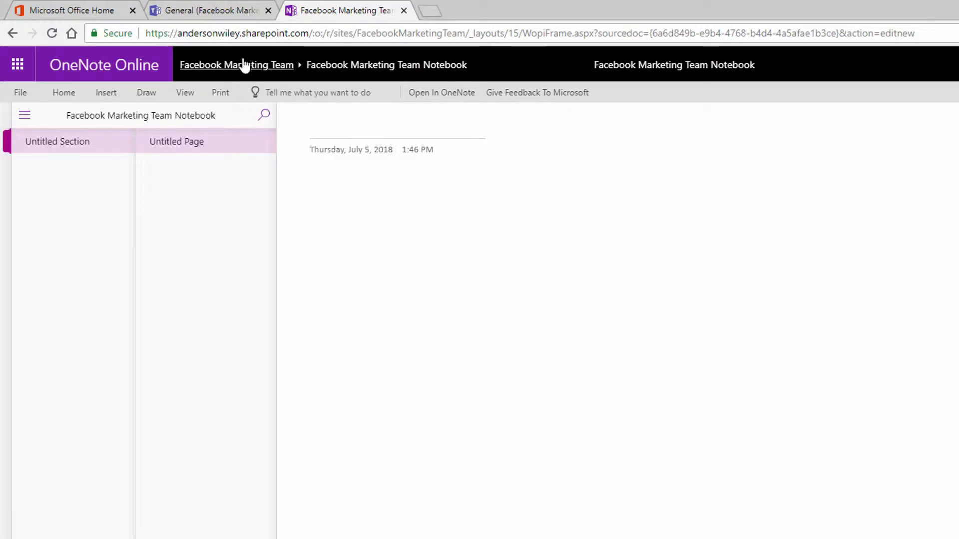
# Step: Check the Facebook Marketing Team in Teams, then hand the notebook off to desktop OneNote 2016
pyautogui.click(207, 11)
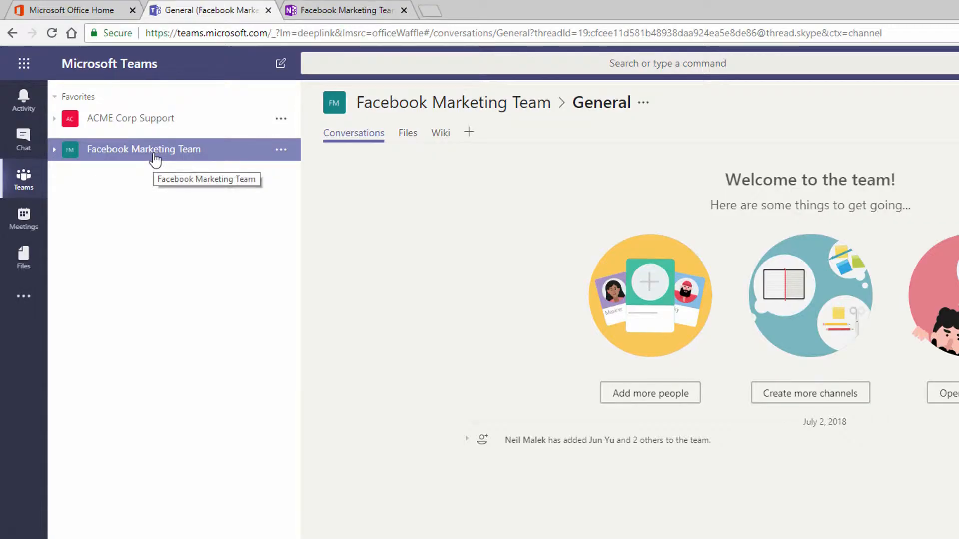
pyautogui.moveTo(159, 152)
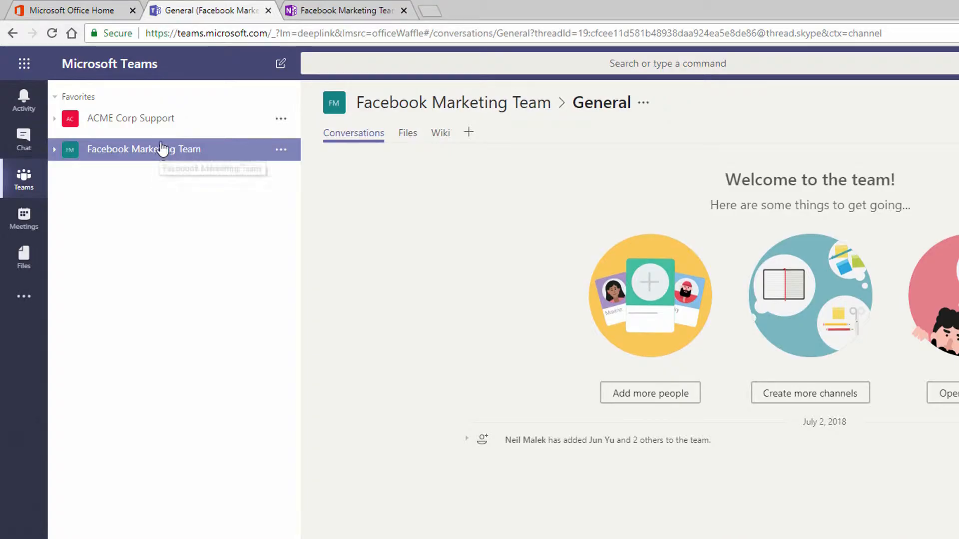
pyautogui.click(343, 10)
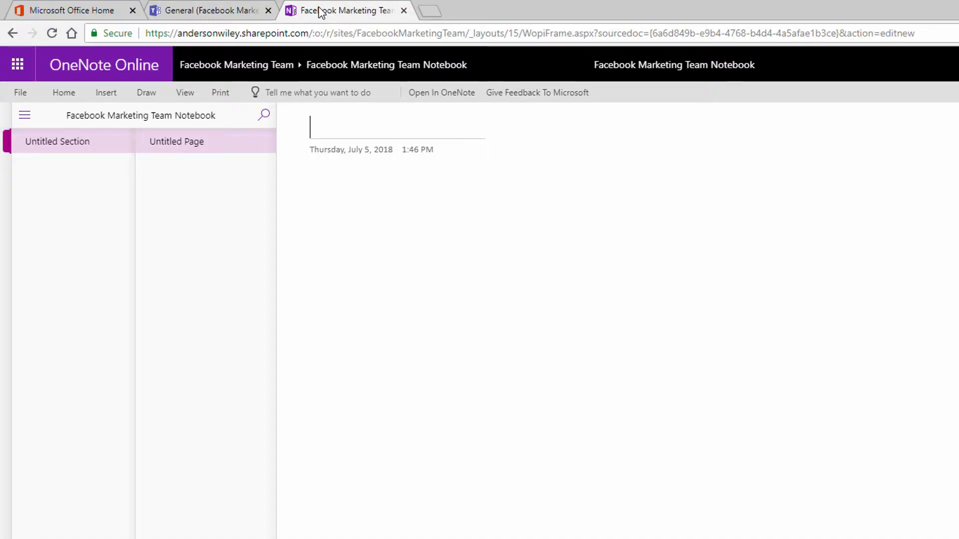
pyautogui.moveTo(441, 92)
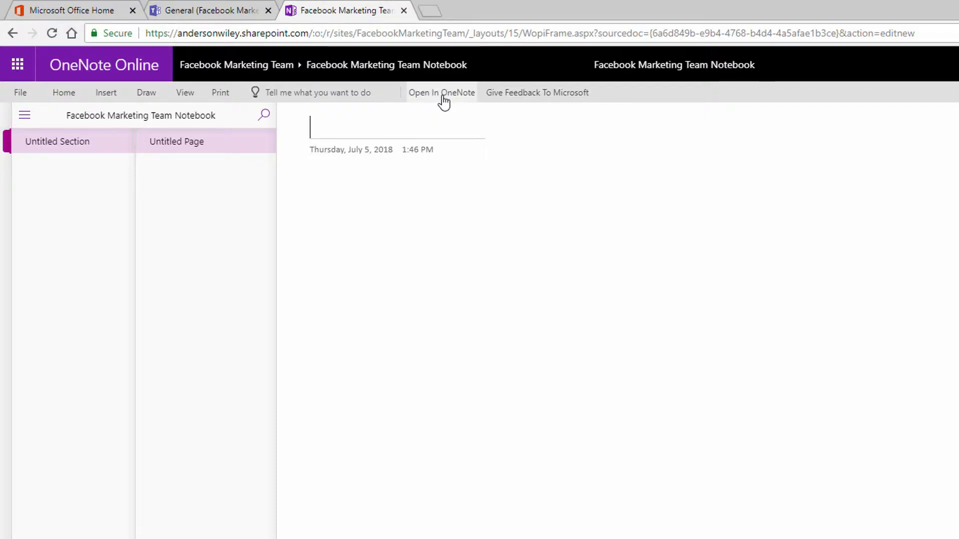
pyautogui.click(442, 92)
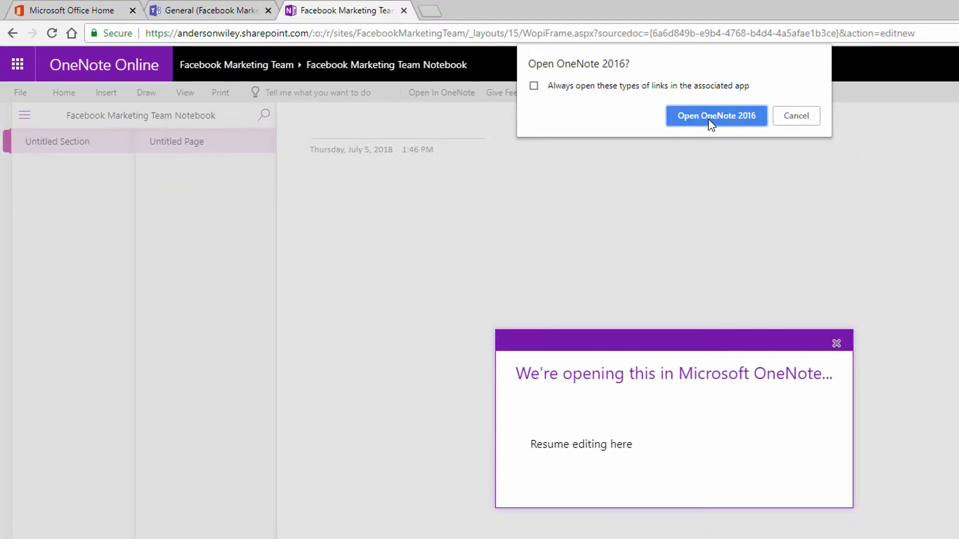
# Step: Name the sections Planning, Marketing Ideas, Creative and Budgeting in OneNote 2016
pyautogui.click(715, 116)
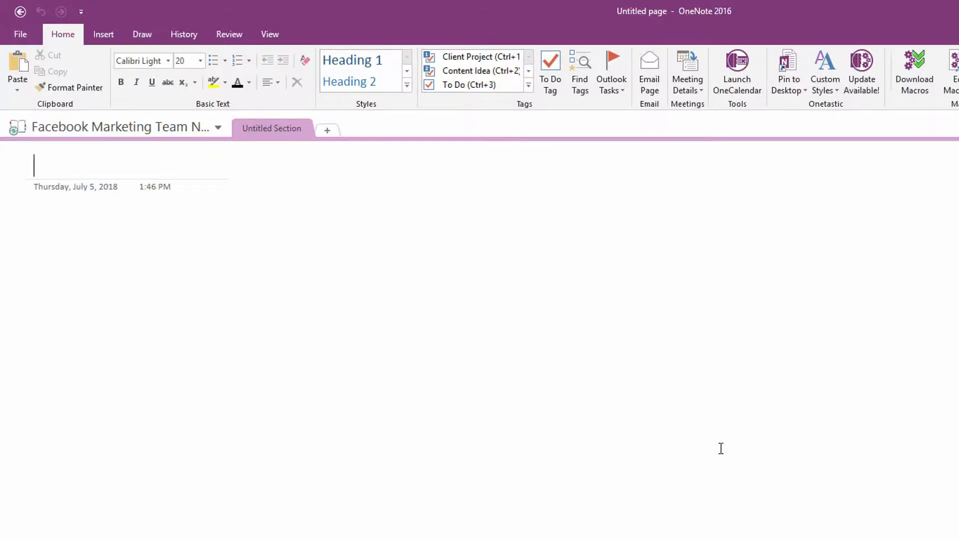
pyautogui.moveTo(118, 149)
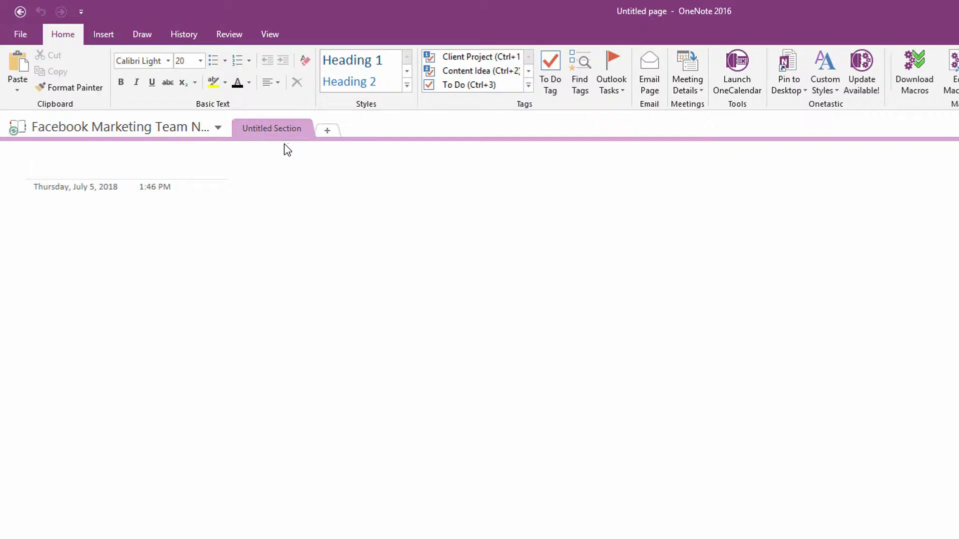
pyautogui.doubleClick(272, 128)
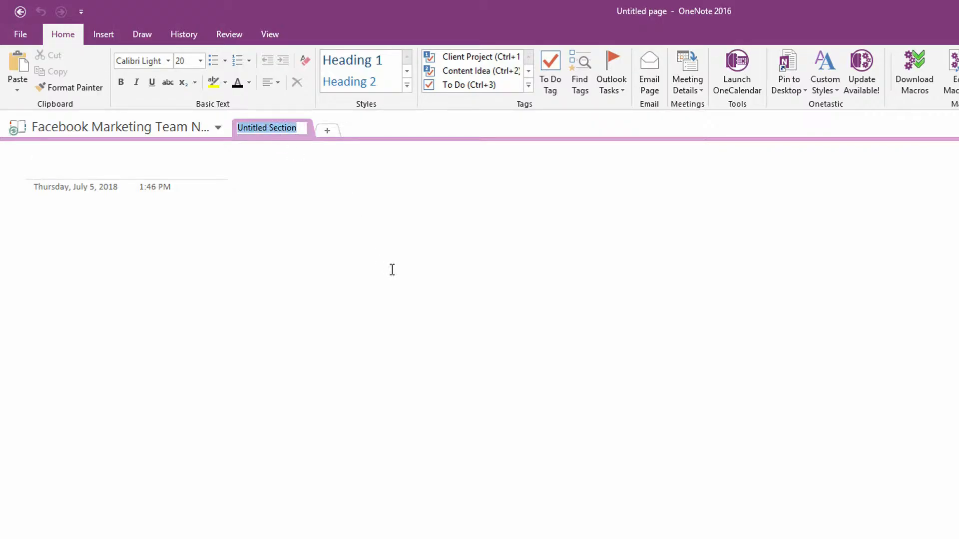
pyautogui.write('Pi')
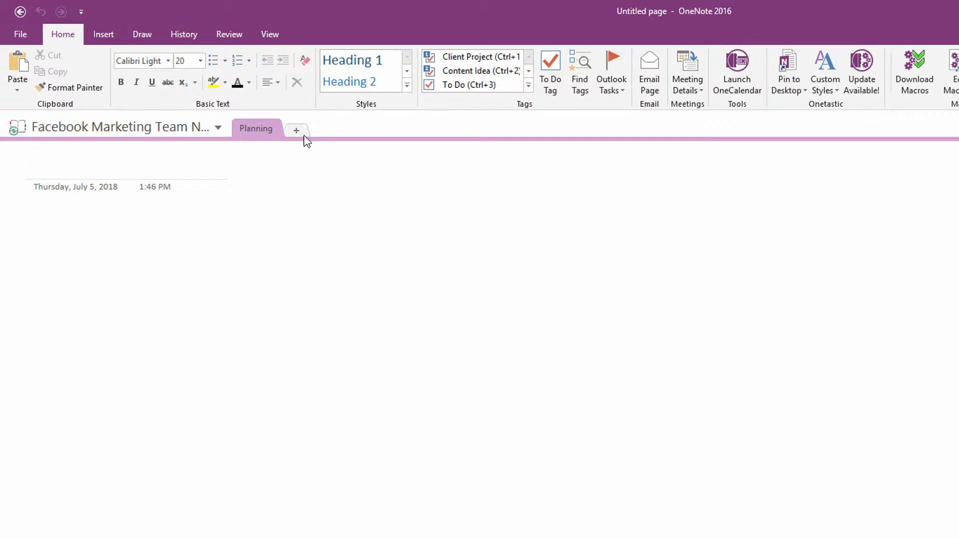
pyautogui.write('Marketing Ideas')
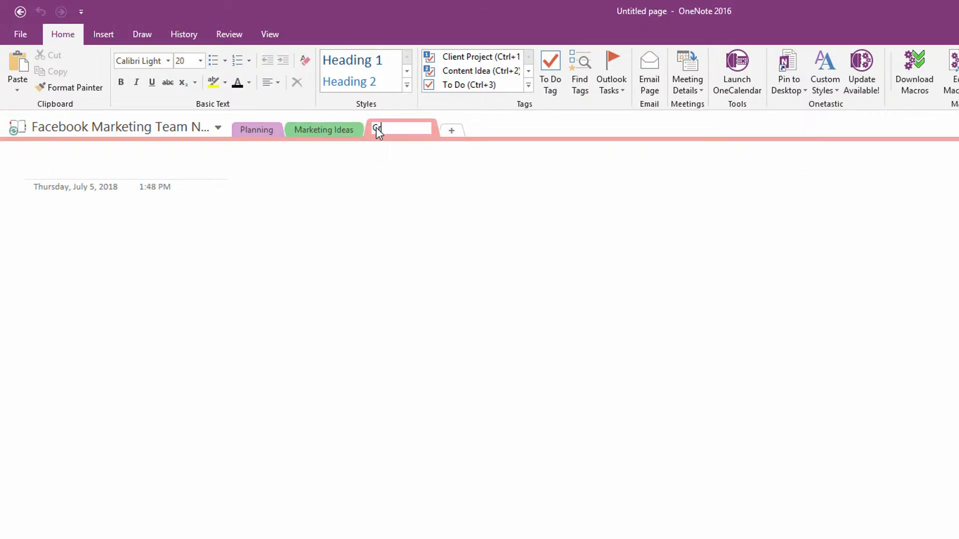
pyautogui.write('reative')
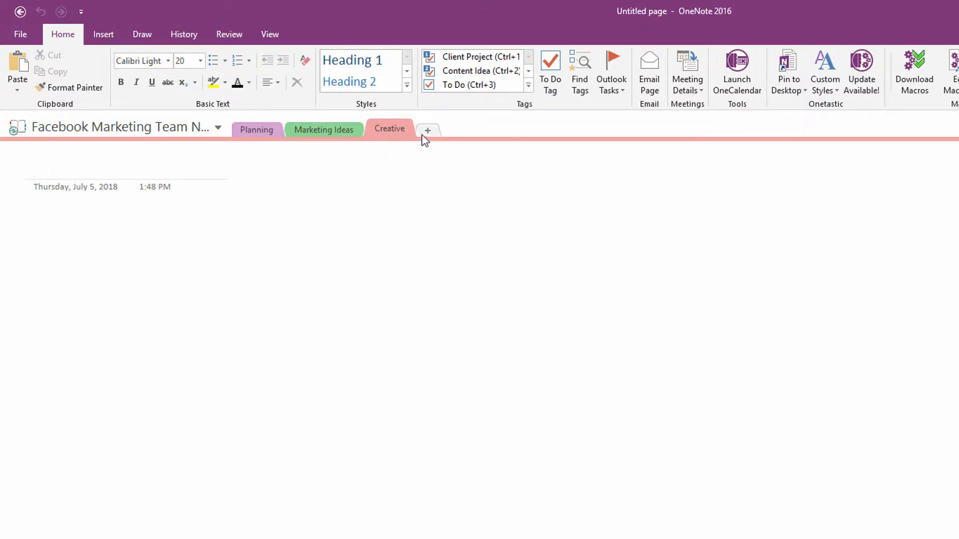
pyautogui.write('Budgeting')
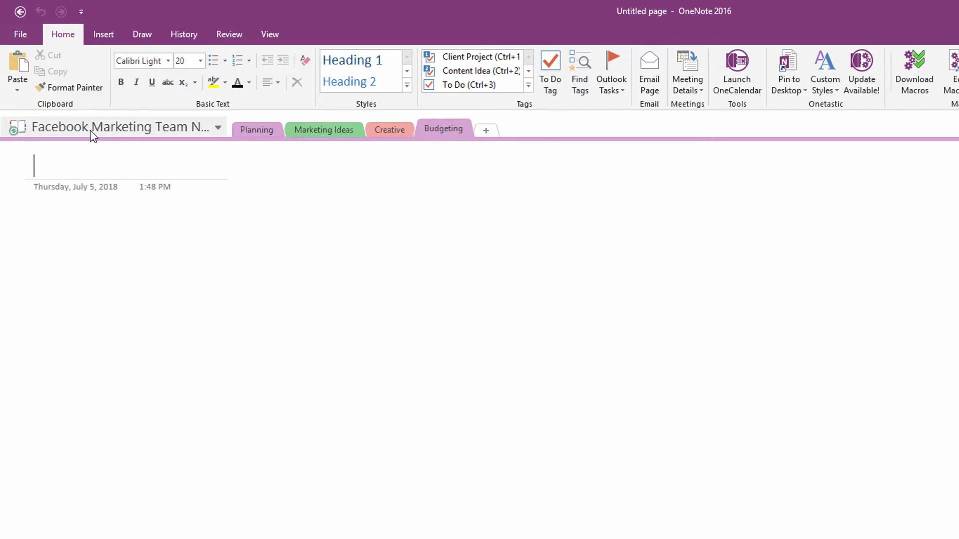
pyautogui.moveTo(324, 130)
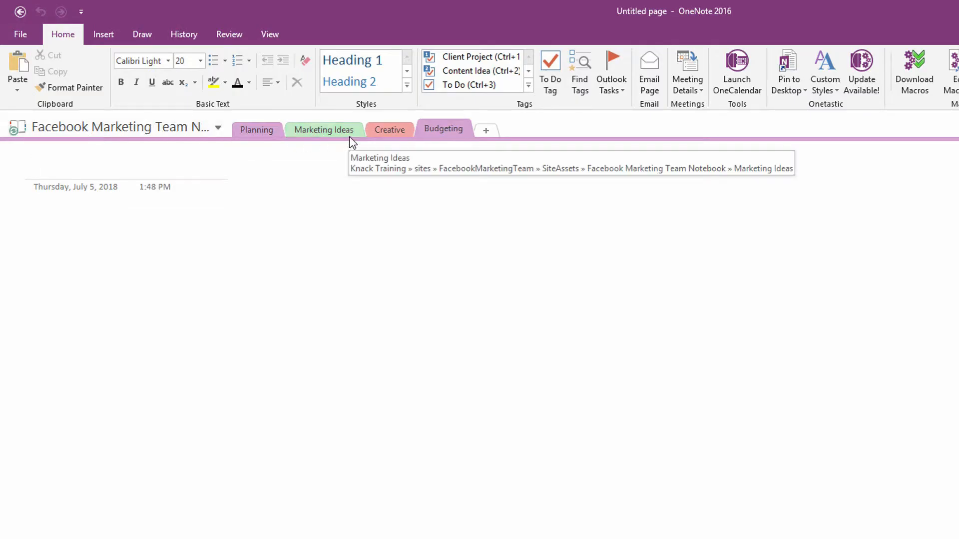
pyautogui.moveTo(26, 146)
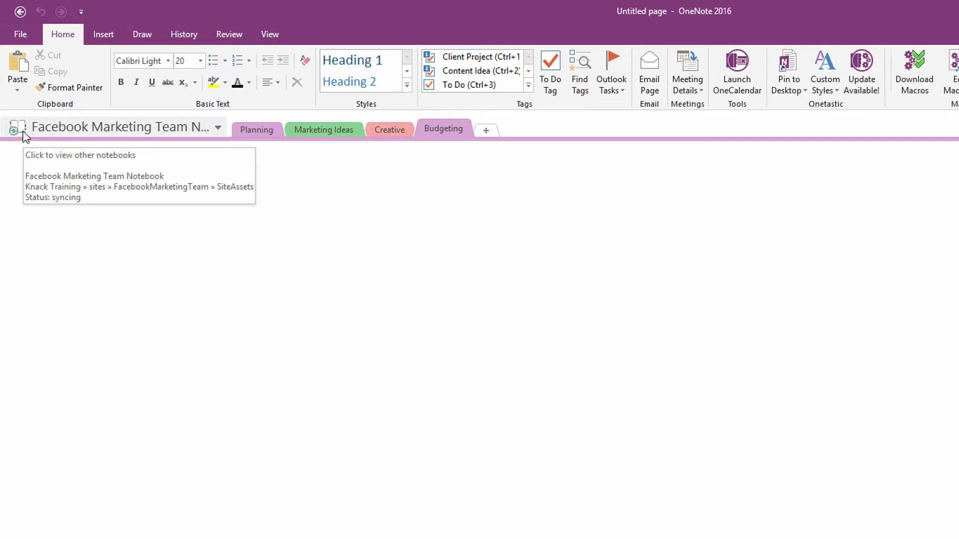
pyautogui.moveTo(36, 134)
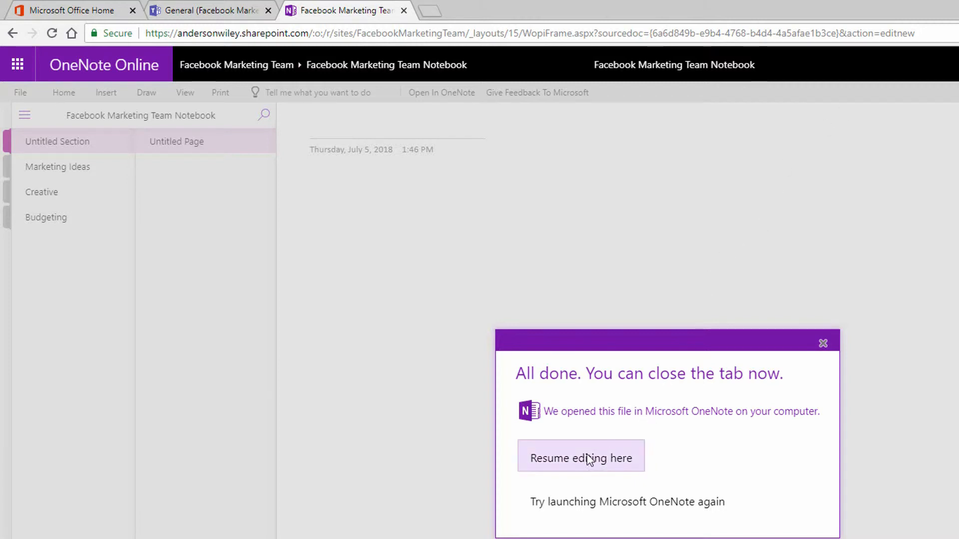
# Step: Select Marketing Ideas and copy the notebook URL up to its sourcedoc document id
pyautogui.click(581, 458)
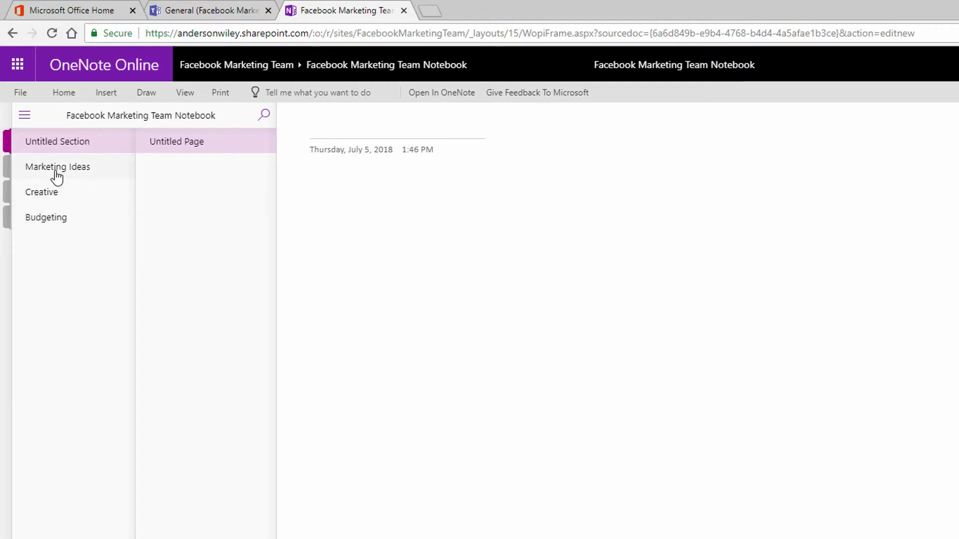
pyautogui.moveTo(59, 221)
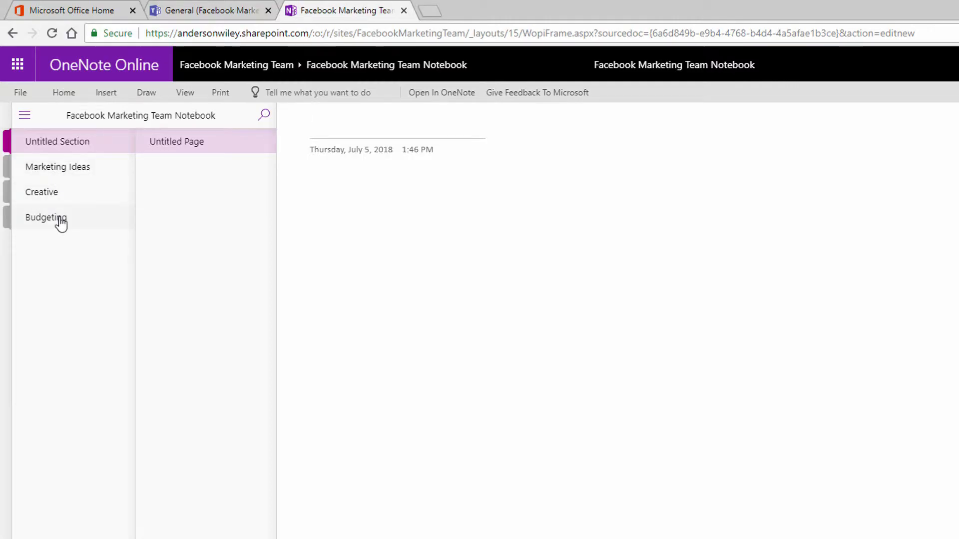
pyautogui.click(58, 166)
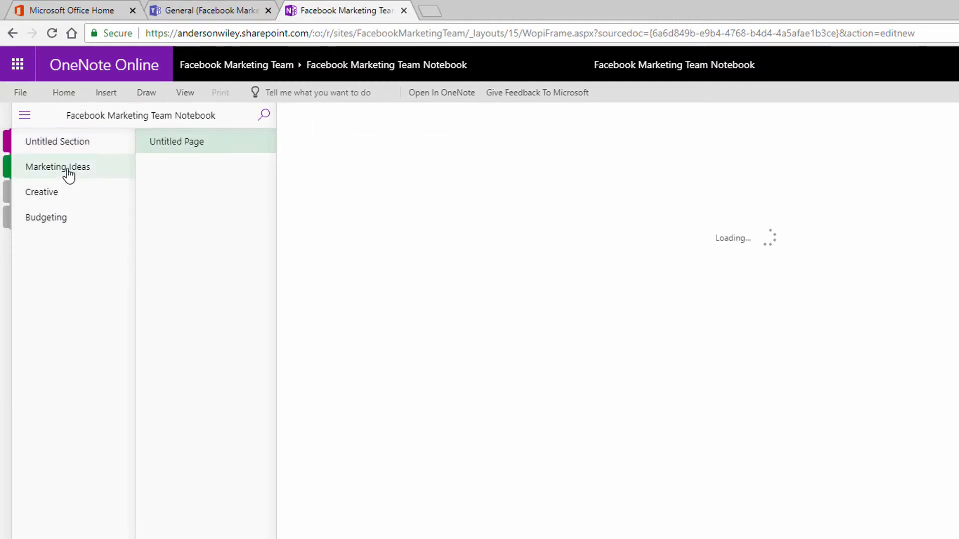
pyautogui.click(57, 166)
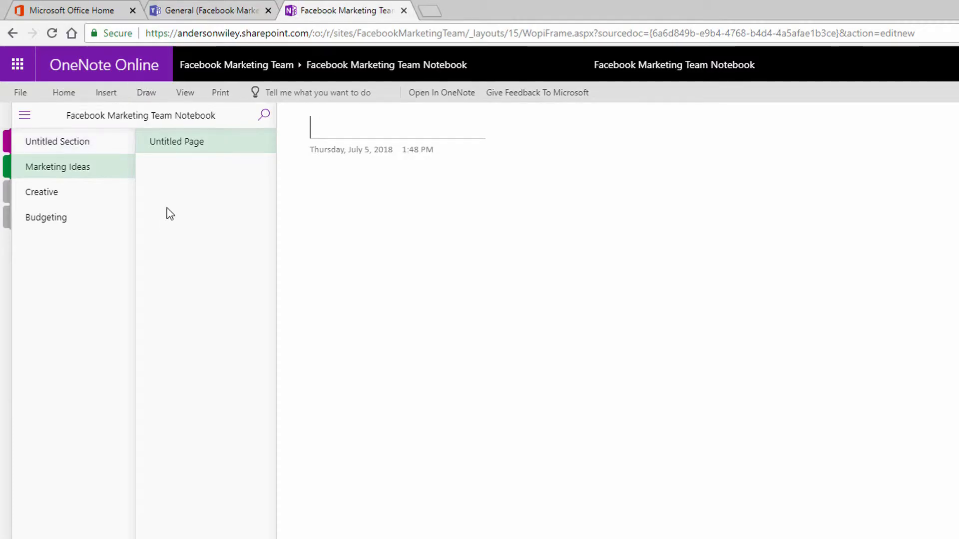
pyautogui.moveTo(191, 221)
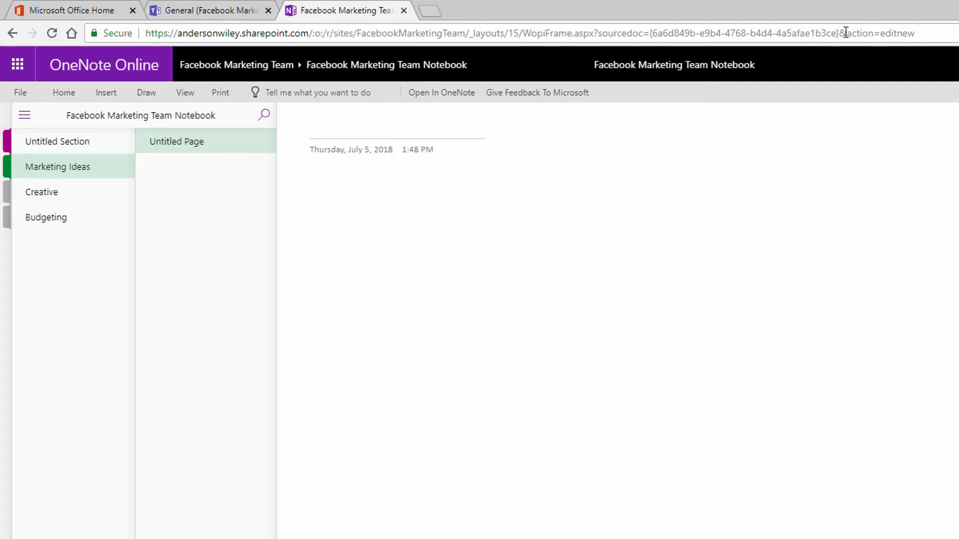
pyautogui.moveTo(427, 33); pyautogui.dragTo(839, 33)
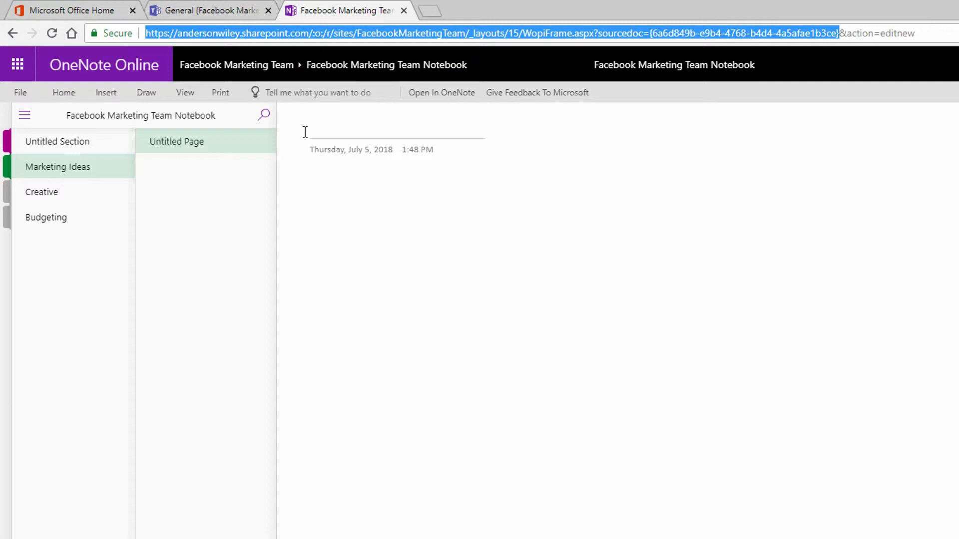
pyautogui.moveTo(306, 106)
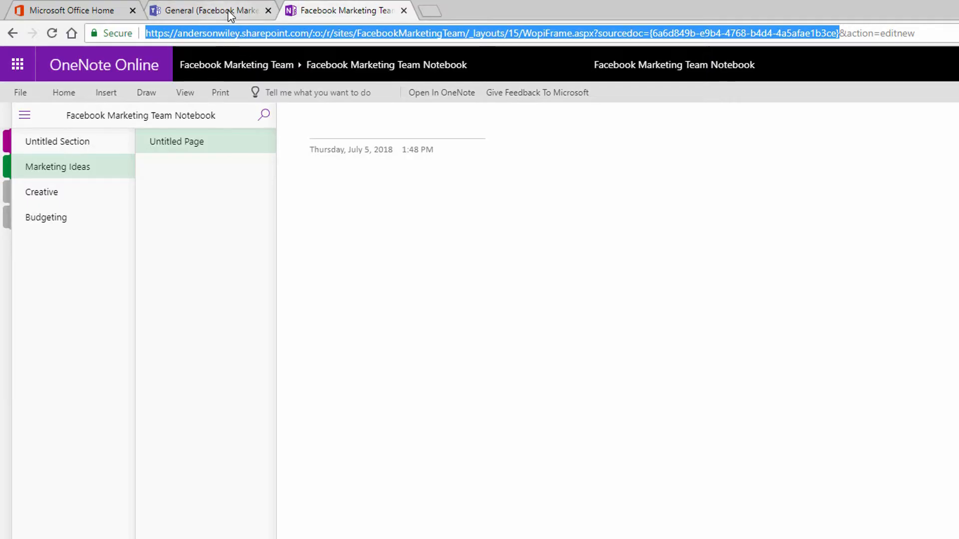
# Step: Return to the Facebook Marketing Team's General channel in Teams
pyautogui.click(211, 10)
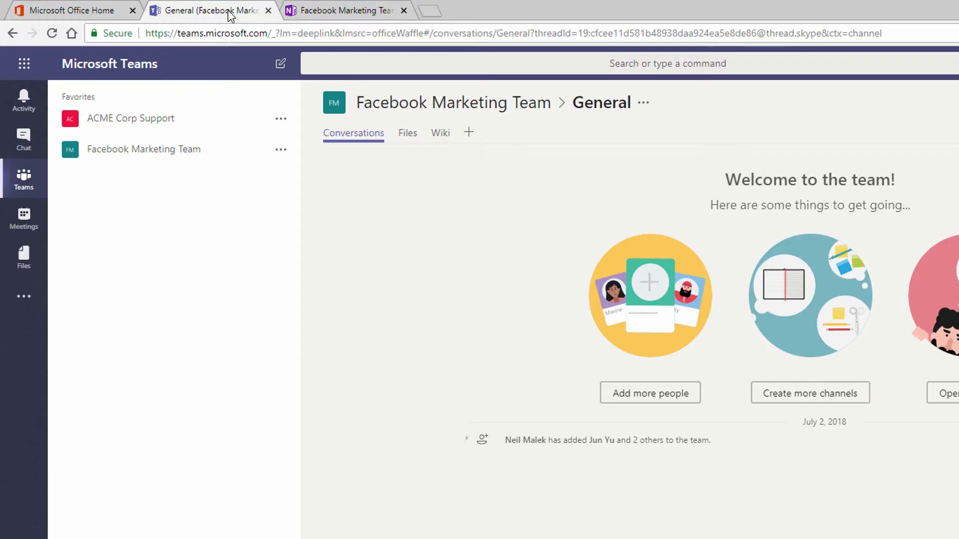
pyautogui.moveTo(461, 152)
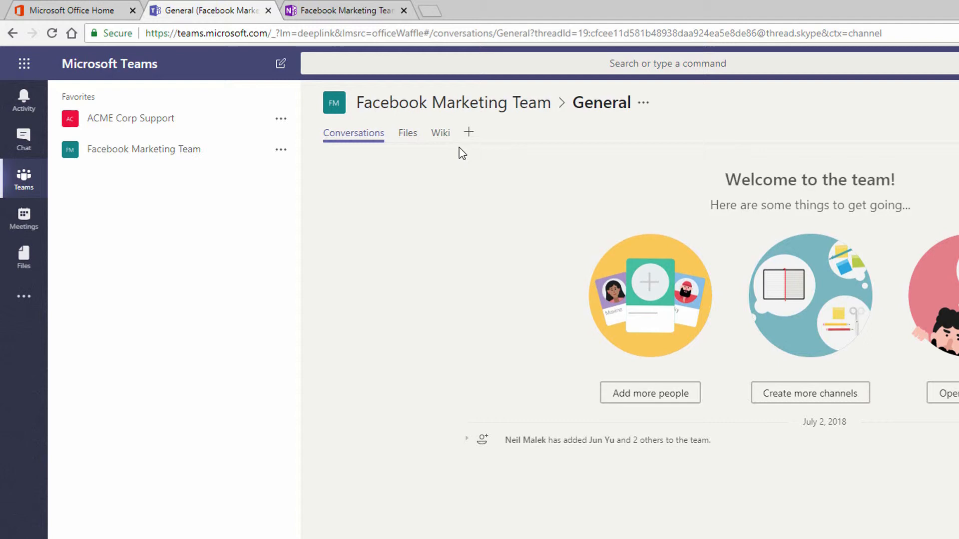
pyautogui.moveTo(469, 132)
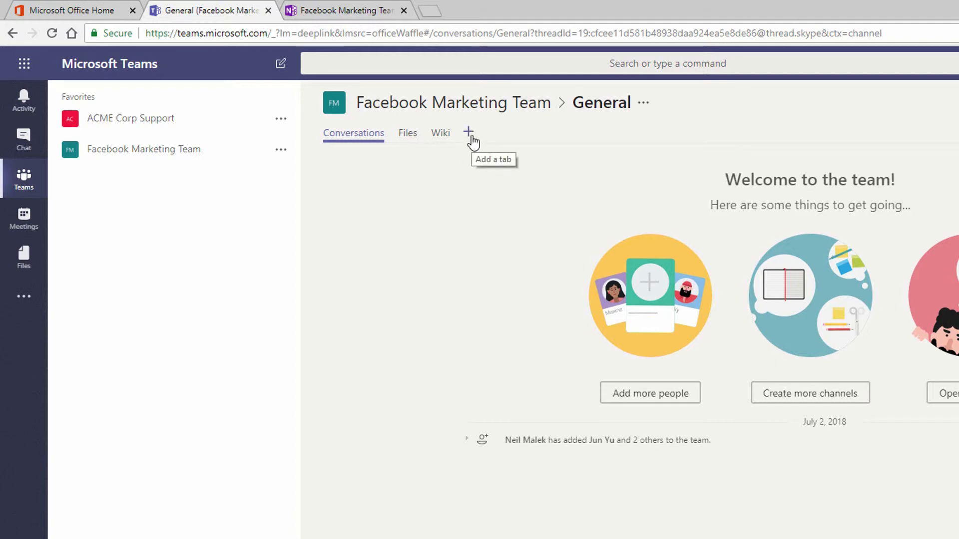
# Step: Start a new OneNote channel tab and pick the Facebook Marketing Team notebook
pyautogui.click(468, 133)
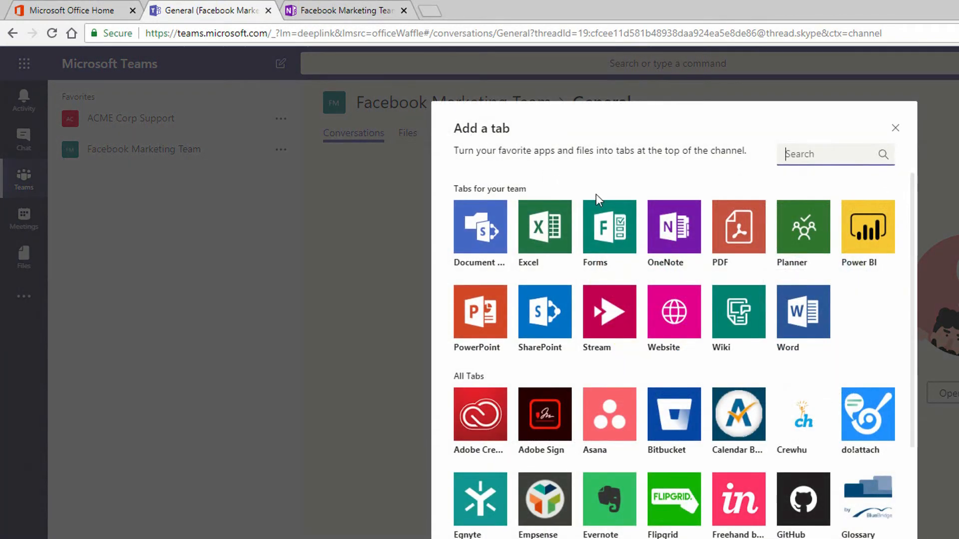
pyautogui.click(673, 227)
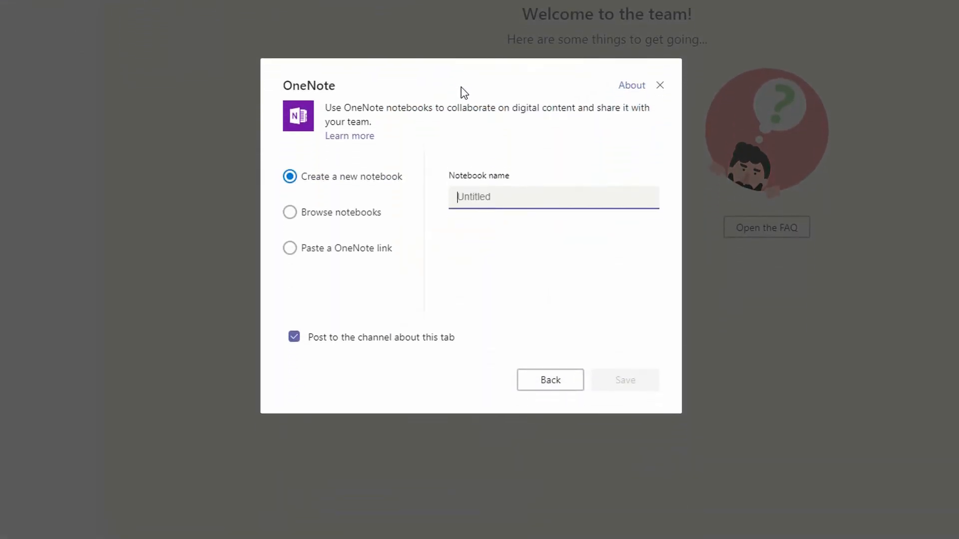
pyautogui.moveTo(360, 215)
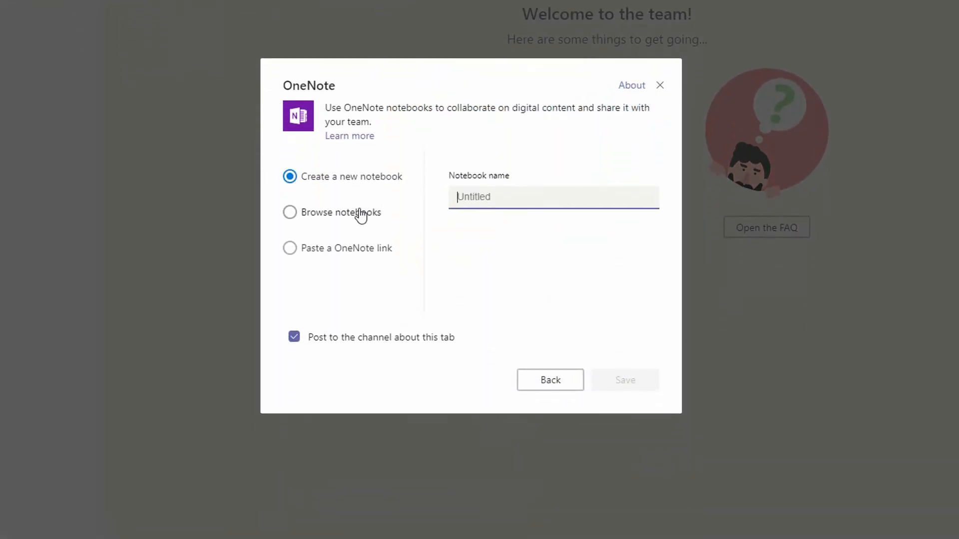
pyautogui.click(289, 212)
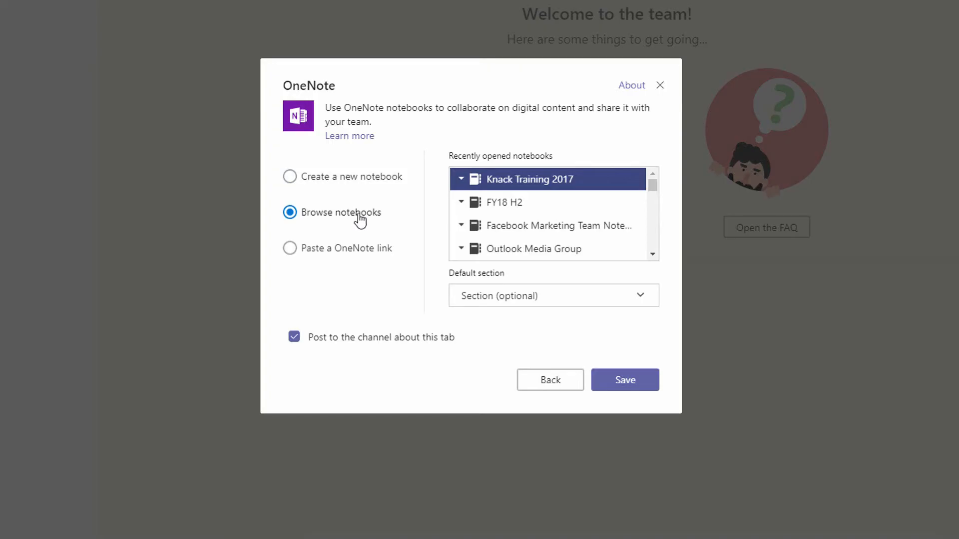
pyautogui.click(558, 225)
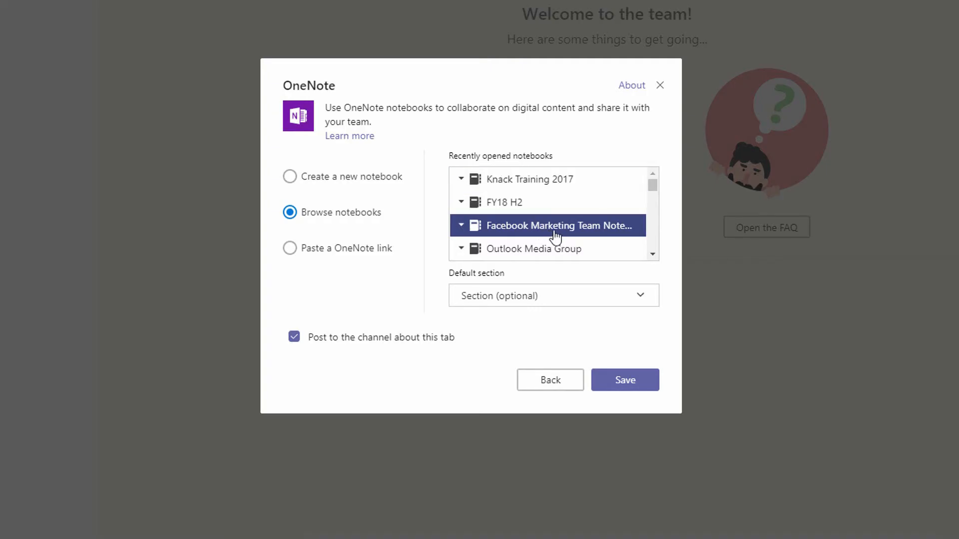
pyautogui.moveTo(353, 268)
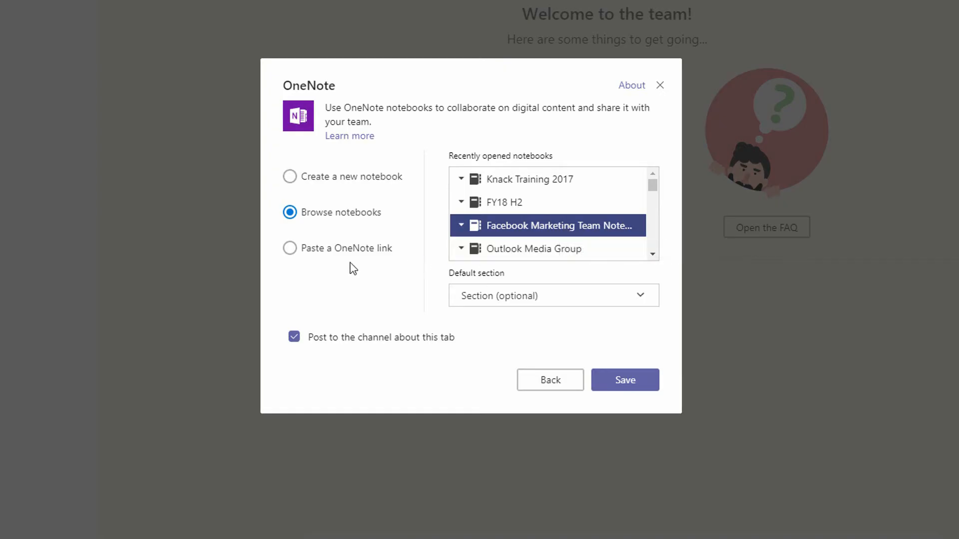
# Step: Switch to pasting the copied notebook link and save the OneNote tab
pyautogui.click(289, 248)
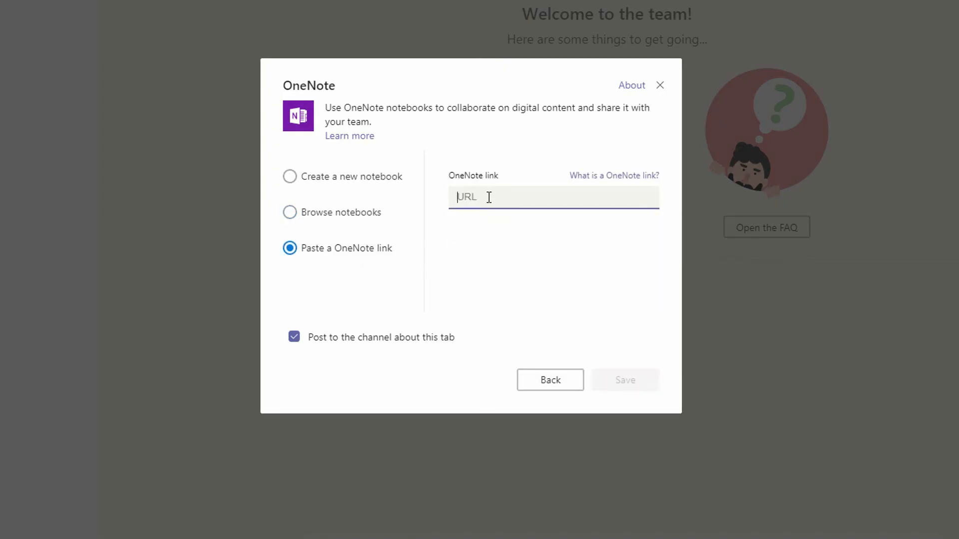
pyautogui.write('6d8490-e9b4-4768-b4d4-4a5afae1b3ce}')
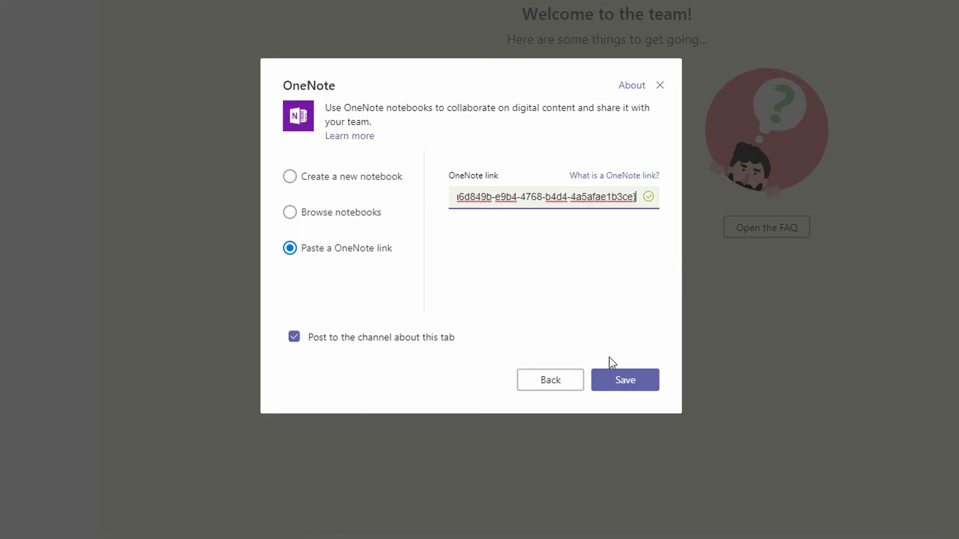
pyautogui.click(624, 379)
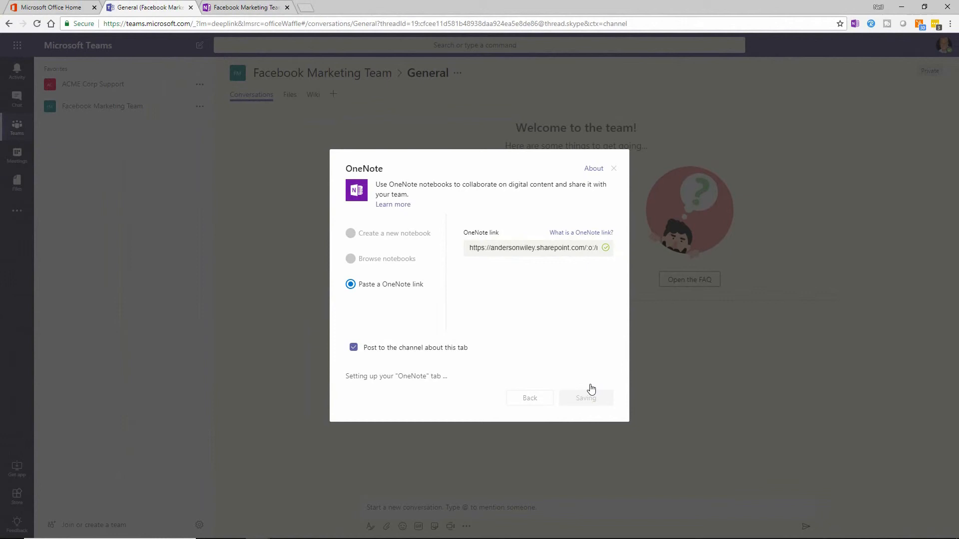
# Step: Expand the notebook tab's navigation to show all four sections, then return to Teams
pyautogui.click(586, 398)
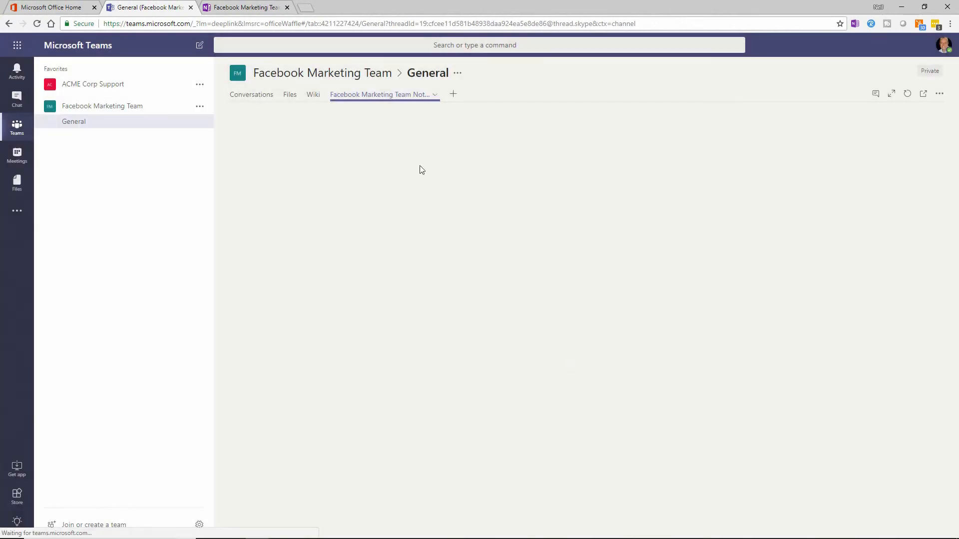
pyautogui.click(379, 95)
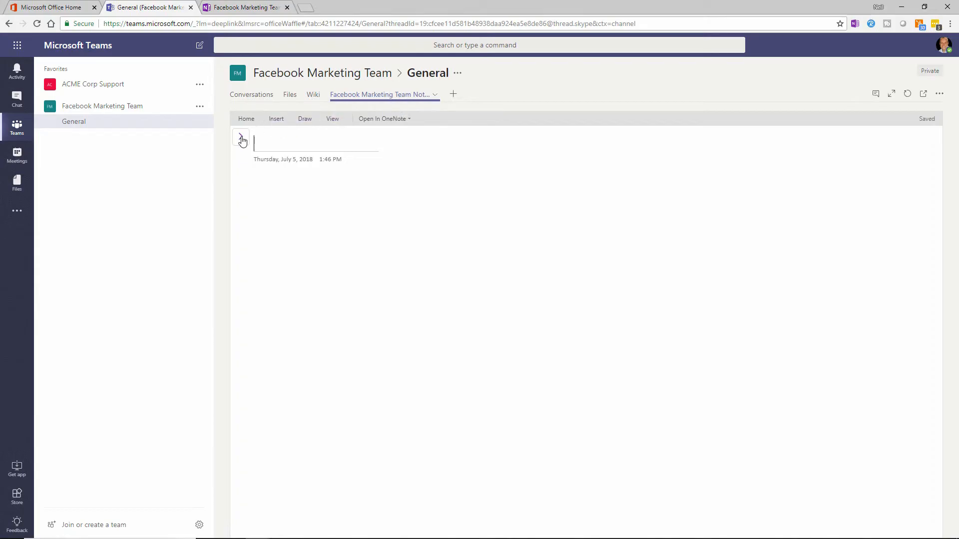
pyautogui.click(241, 139)
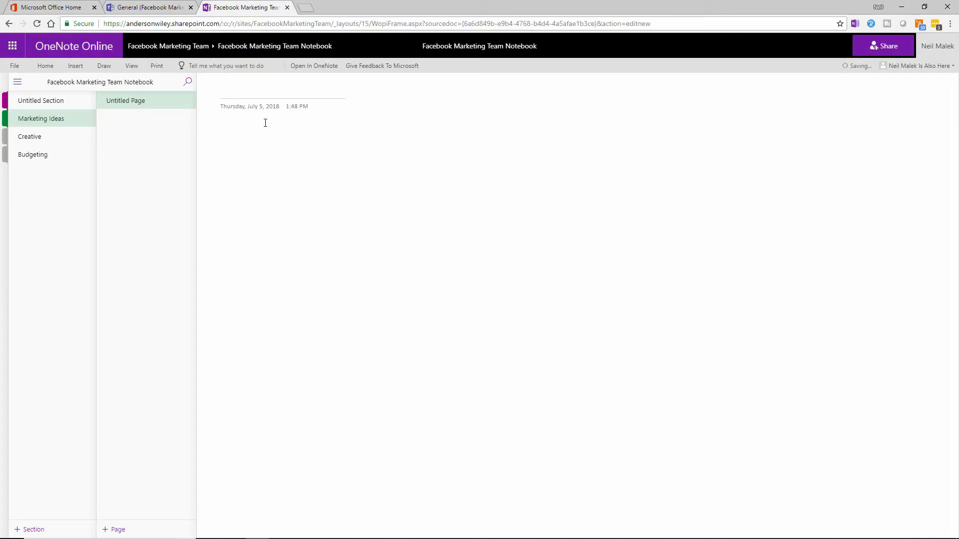
pyautogui.click(146, 7)
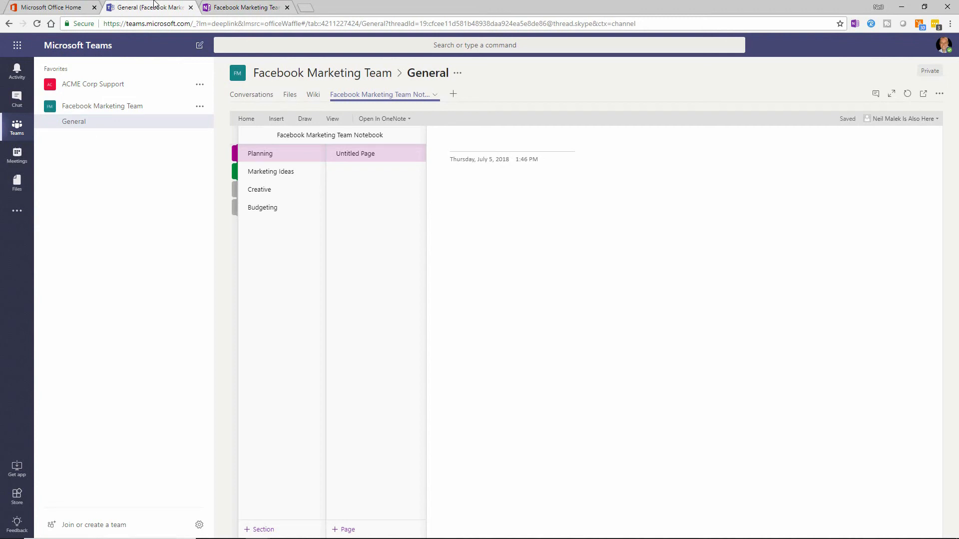
pyautogui.moveTo(157, 18)
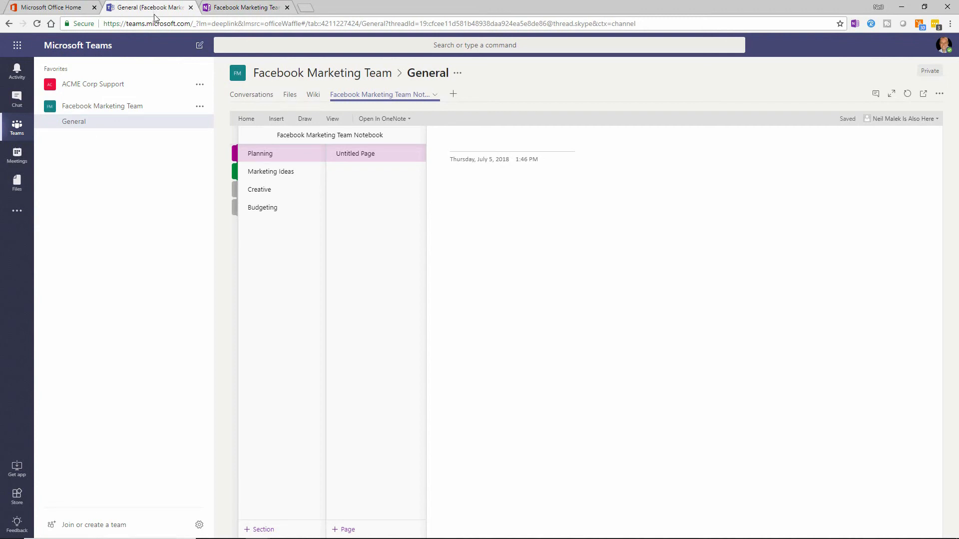
pyautogui.moveTo(517, 233)
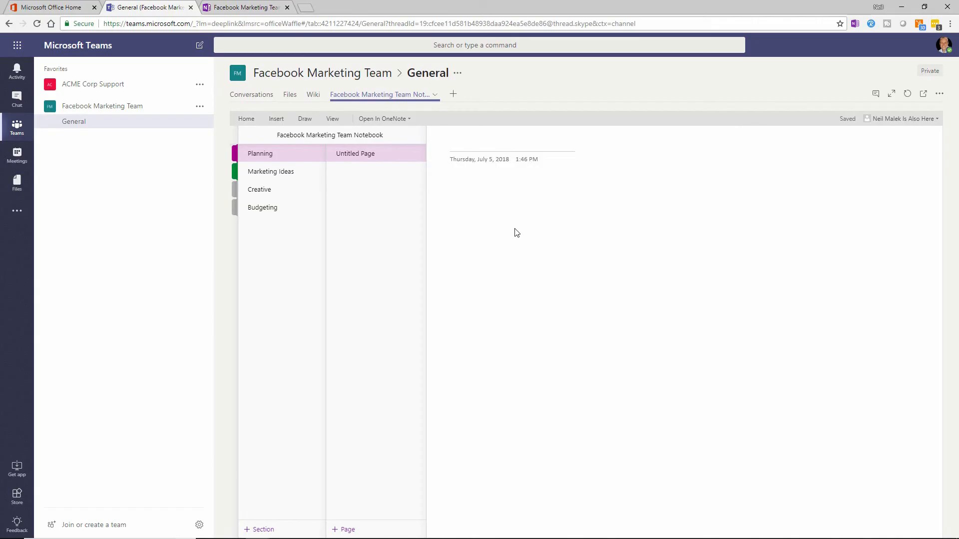